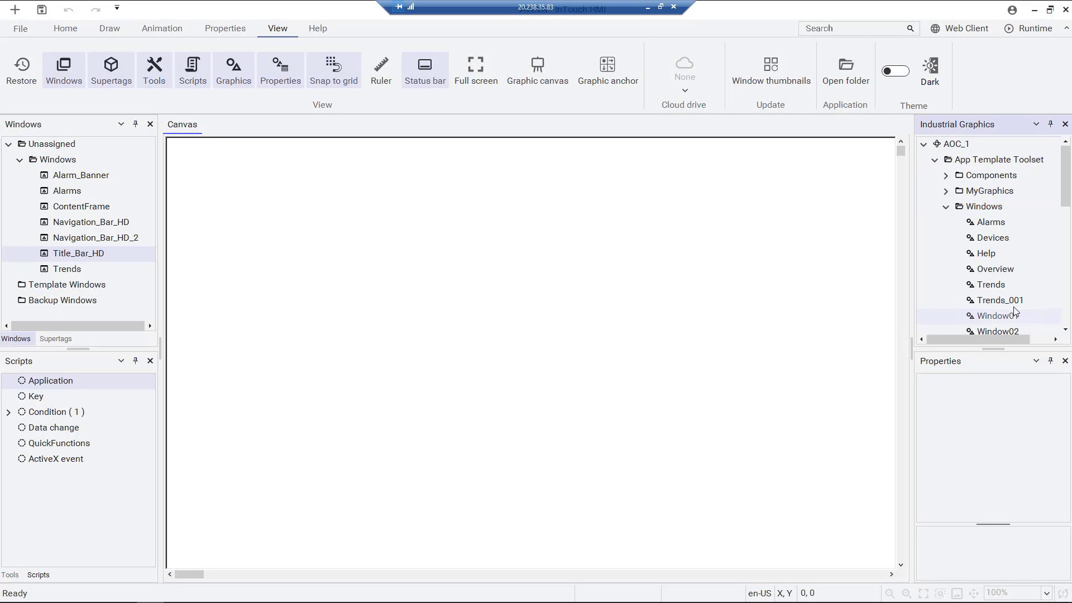
Step: Open Window02 from the Industrial Graphics tree in the graphic editor
double_click(995, 331)
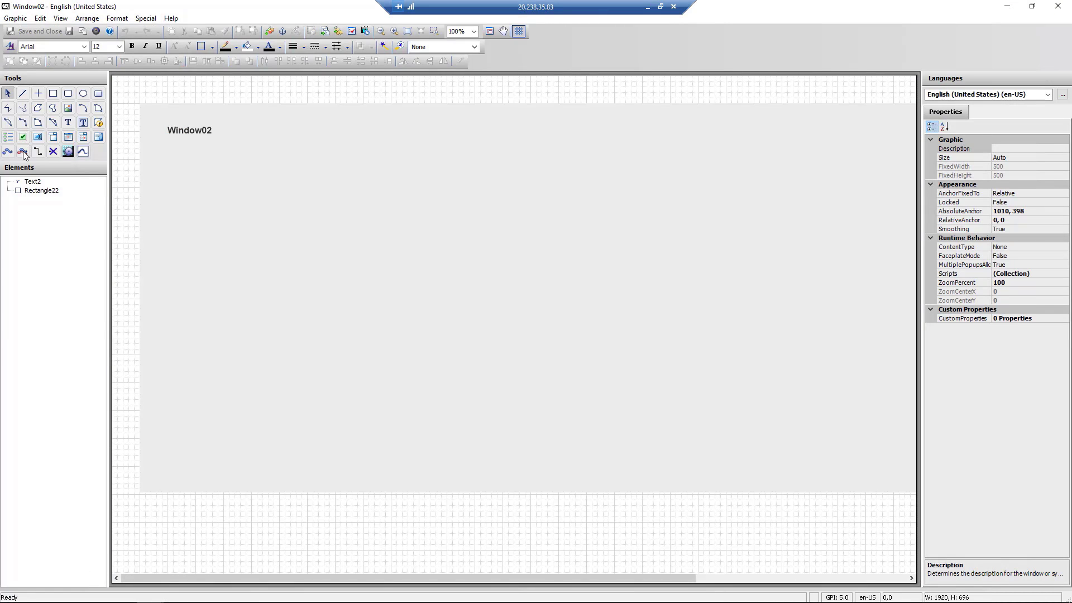
mouse_move(24, 163)
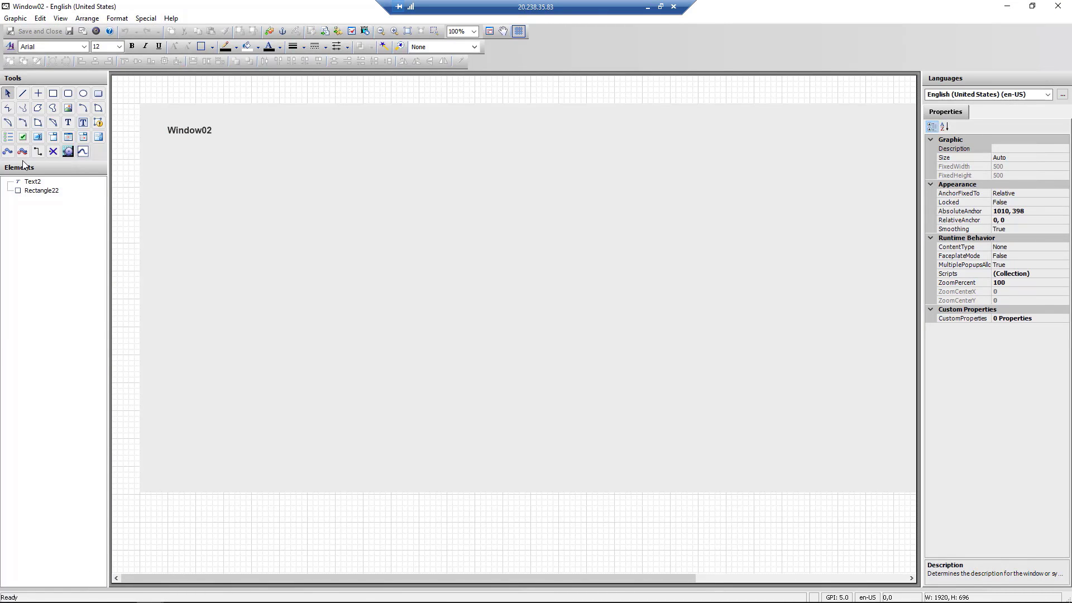
mouse_move(23, 151)
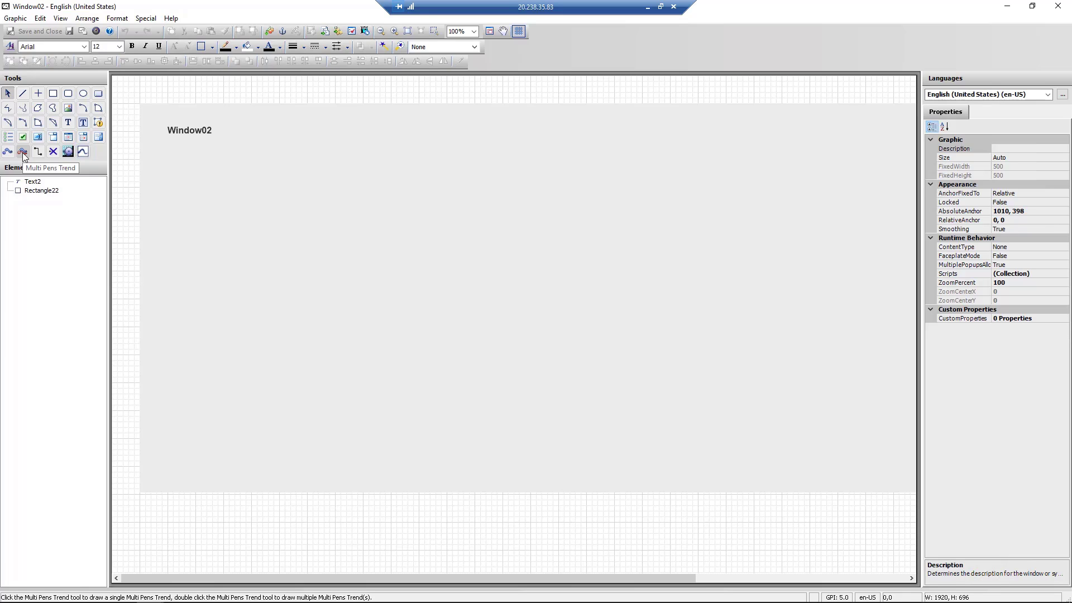
Step: Name the trend pens Tank1_Level, Tank1_Temp, Tank2_Level, Tank2_Temp and link their tank tag references
double_click(23, 150)
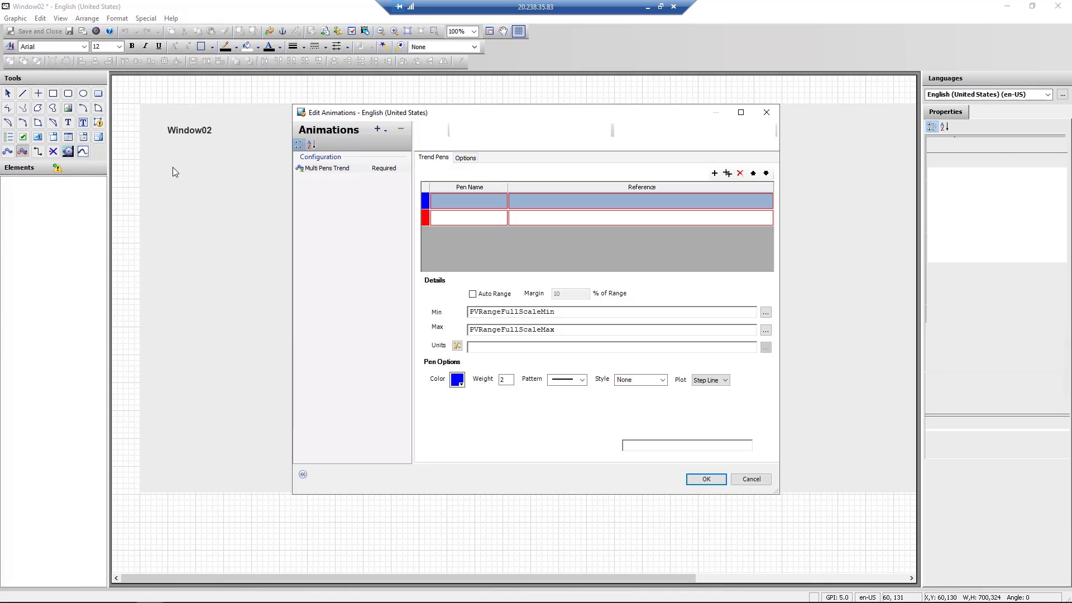
text(Tank1_Level)
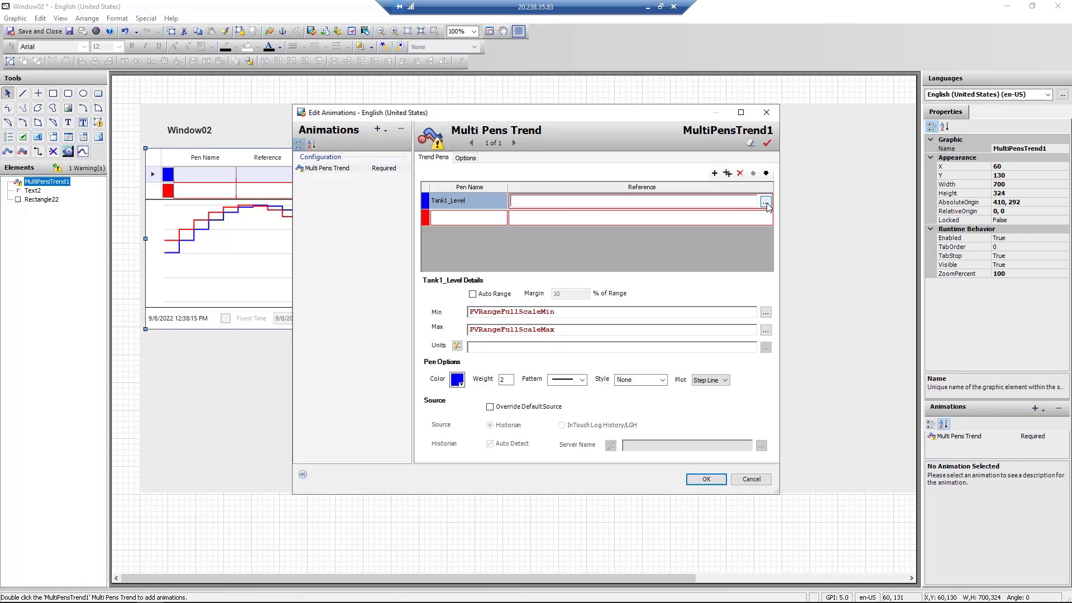
click(765, 202)
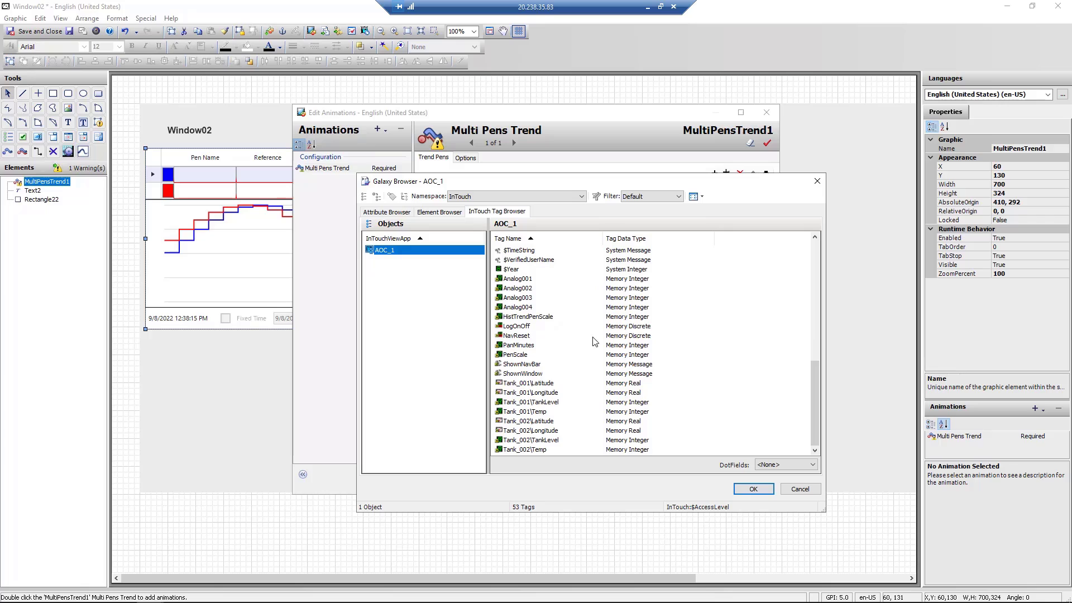
click(752, 488)
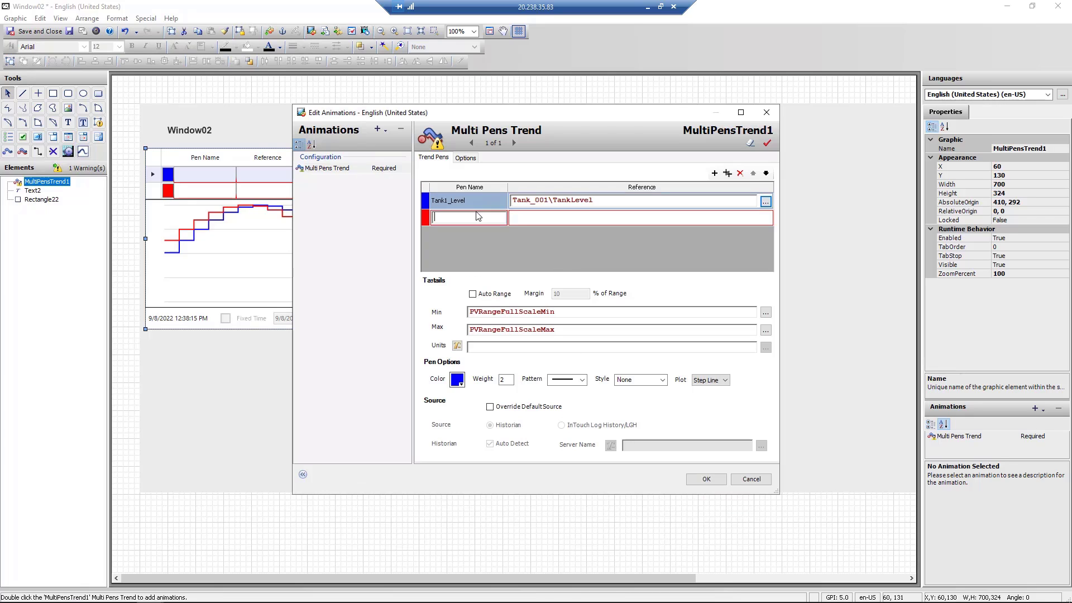
text(Tank1_Temp)
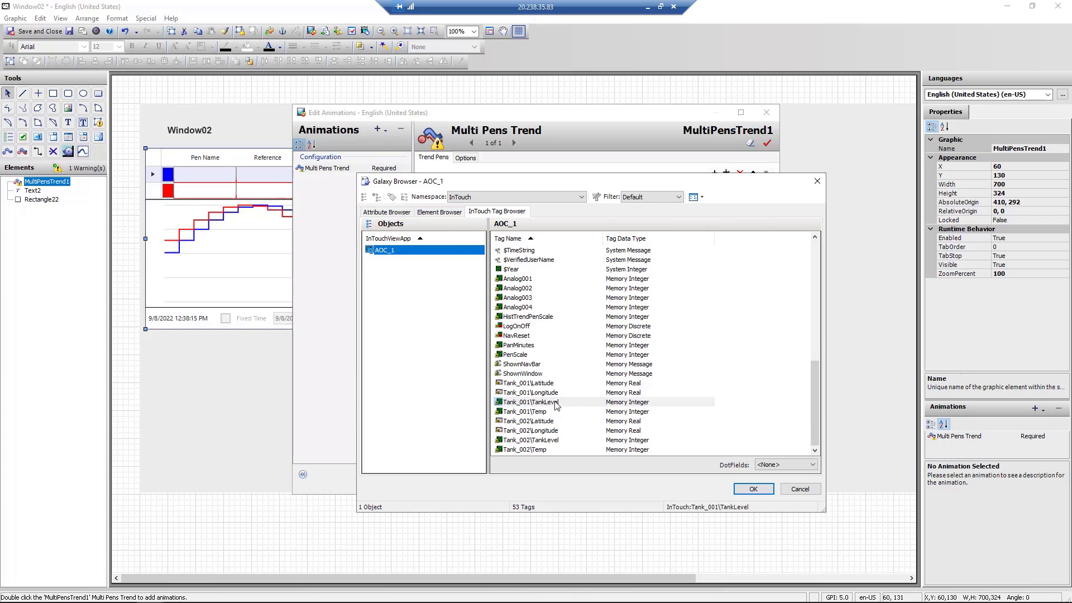
click(752, 488)
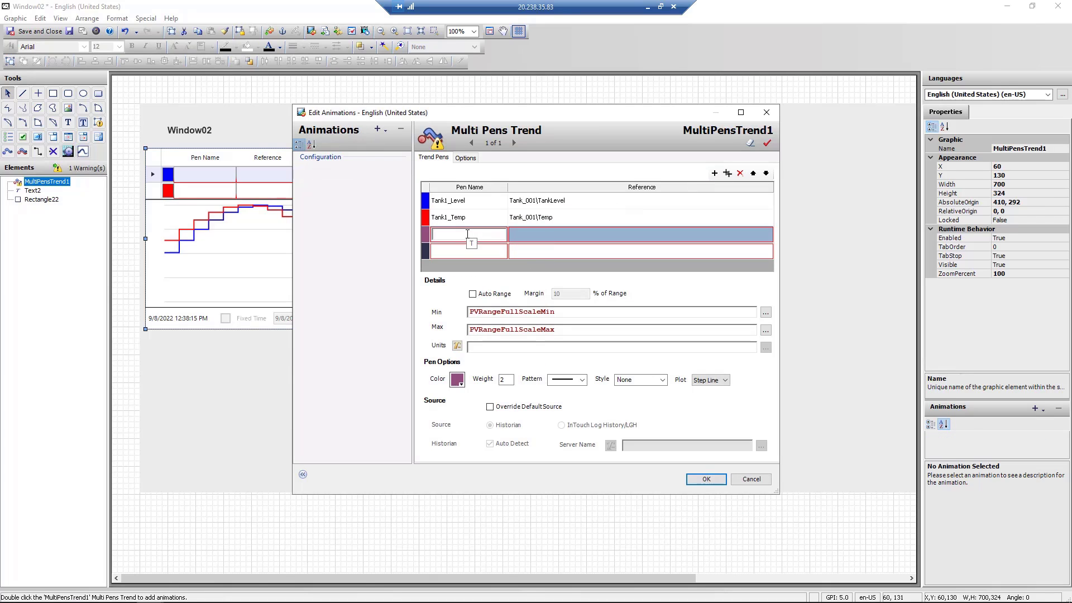
text(Tank2_Level)
click(640, 251)
text(Tank_002\Temp)
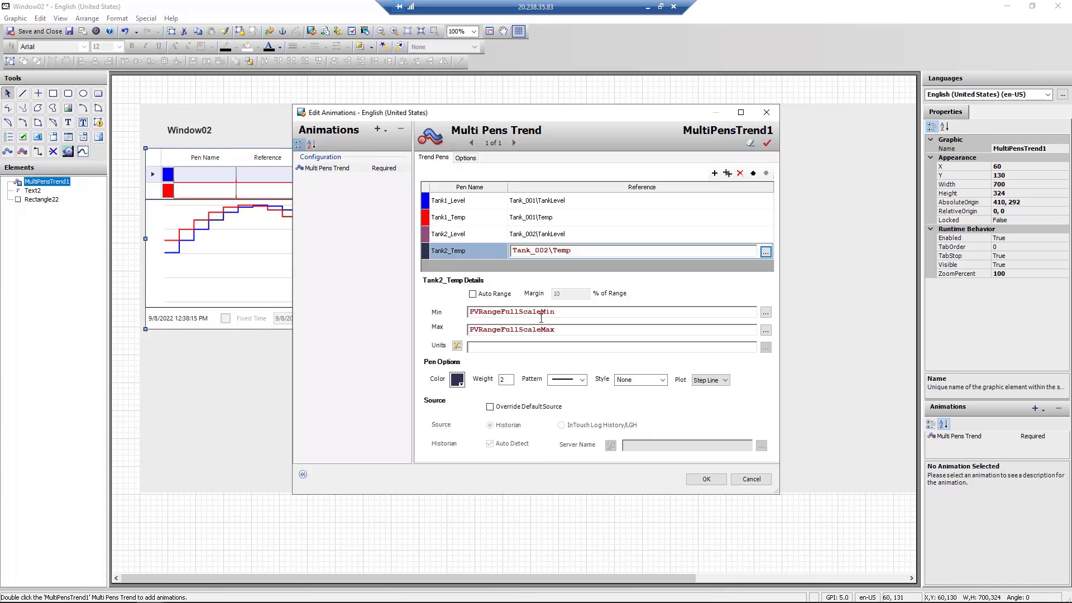
Step: Give the four pens a minimum of 0 and Tank2_Temp a maximum of 150
click(447, 200)
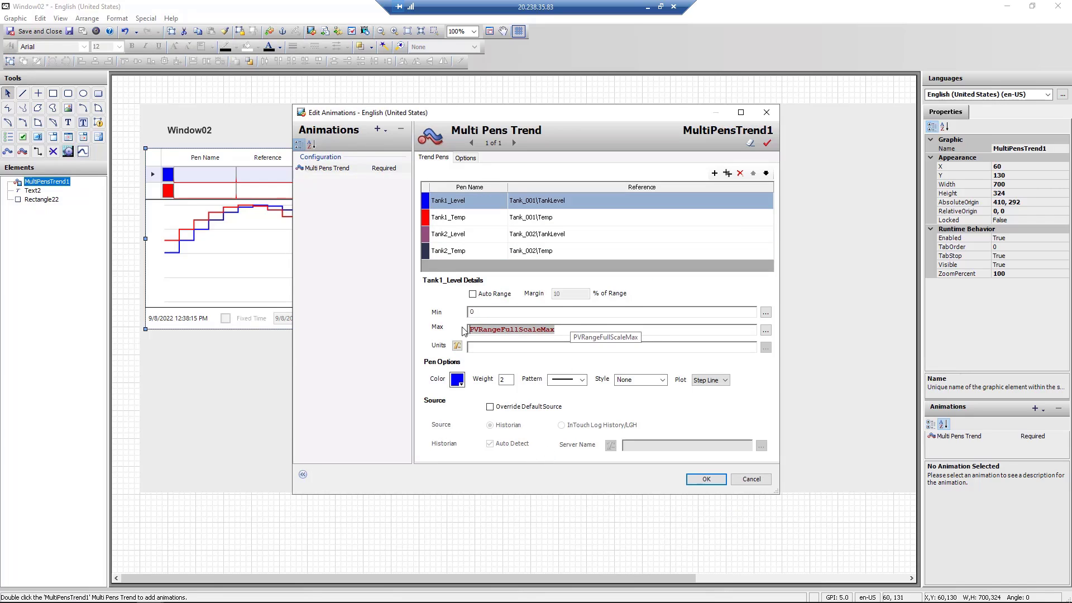
click(449, 217)
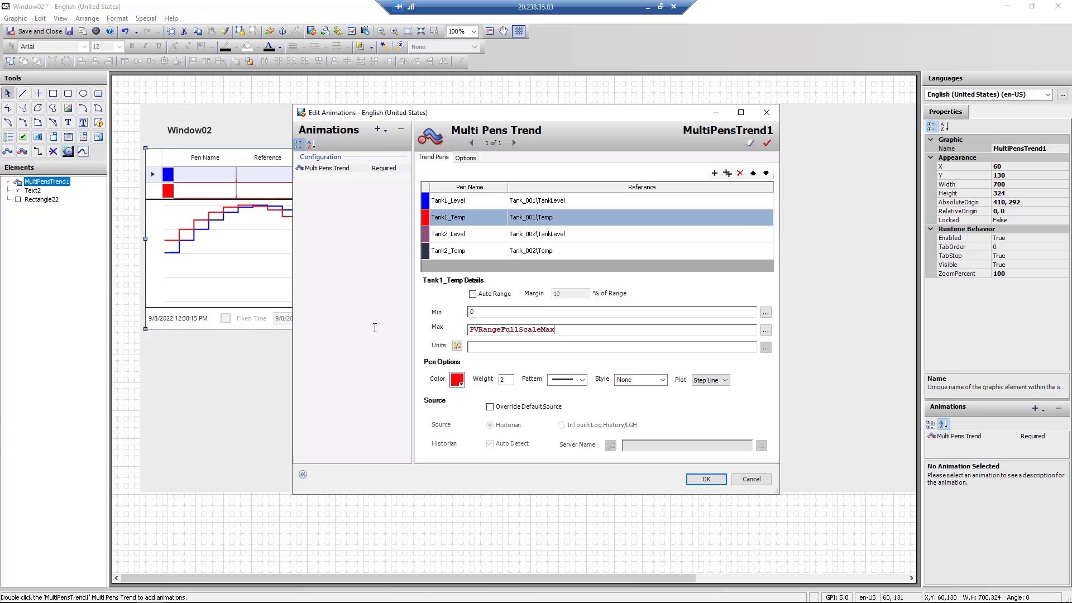
click(449, 233)
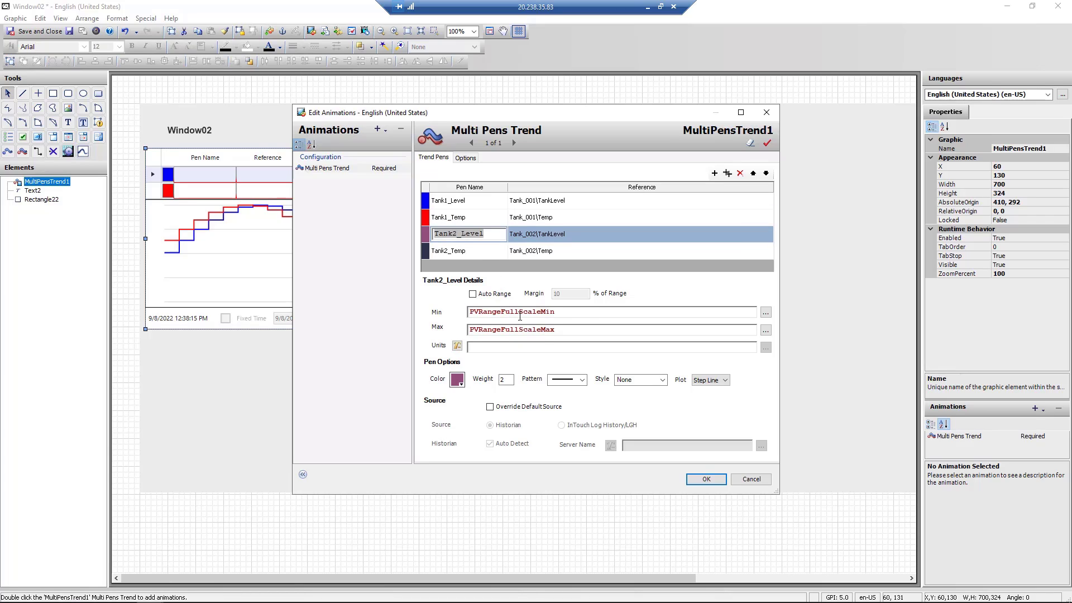
click(554, 250)
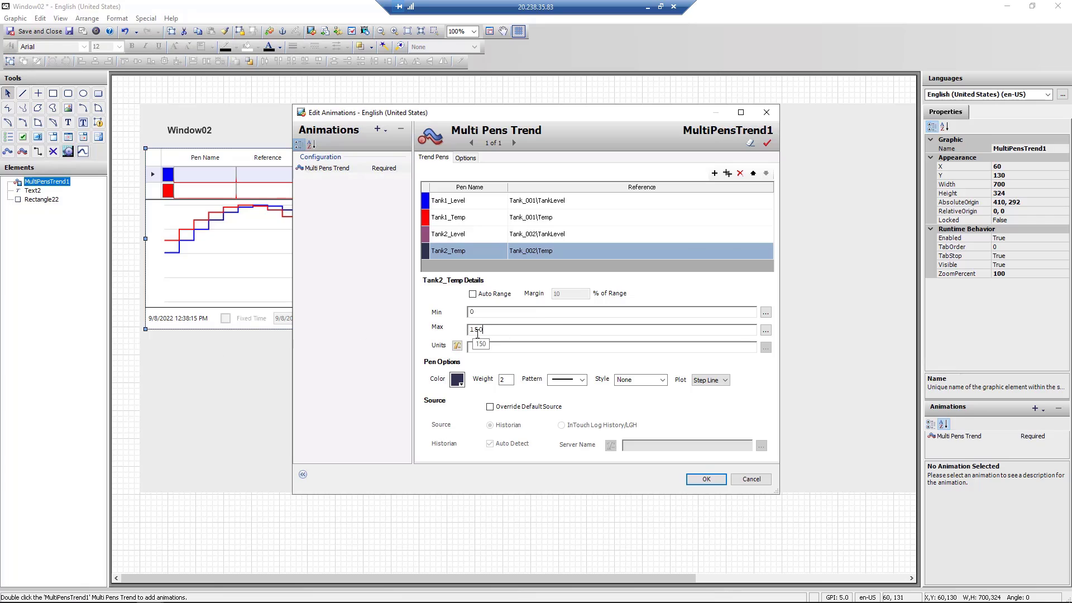
Step: Colour Tank2_Level olive and Tank2_Temp green, then accept the Edit Animations settings
click(455, 380)
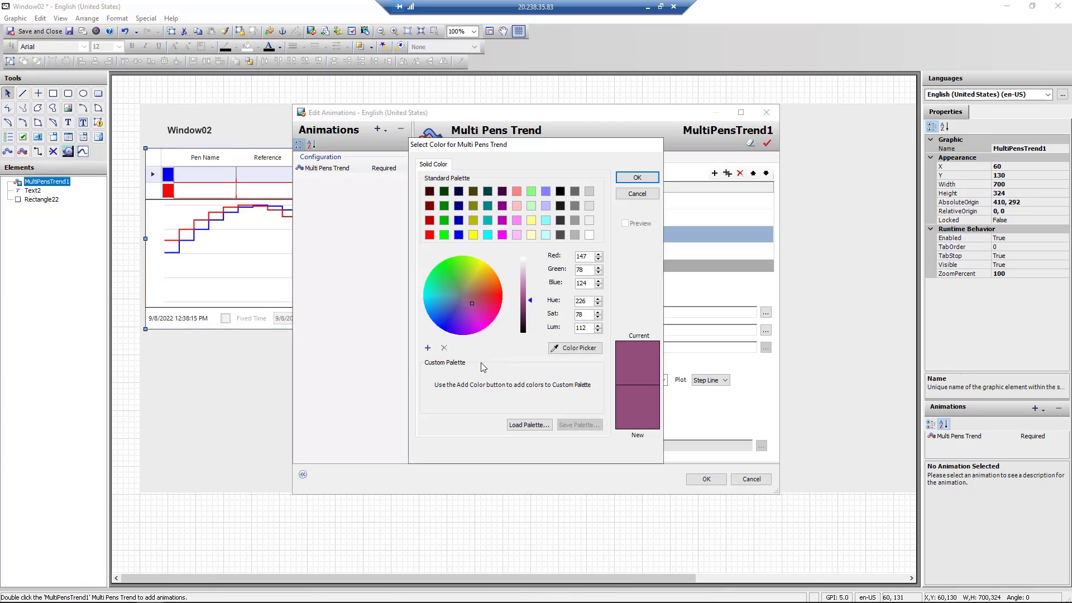
click(635, 178)
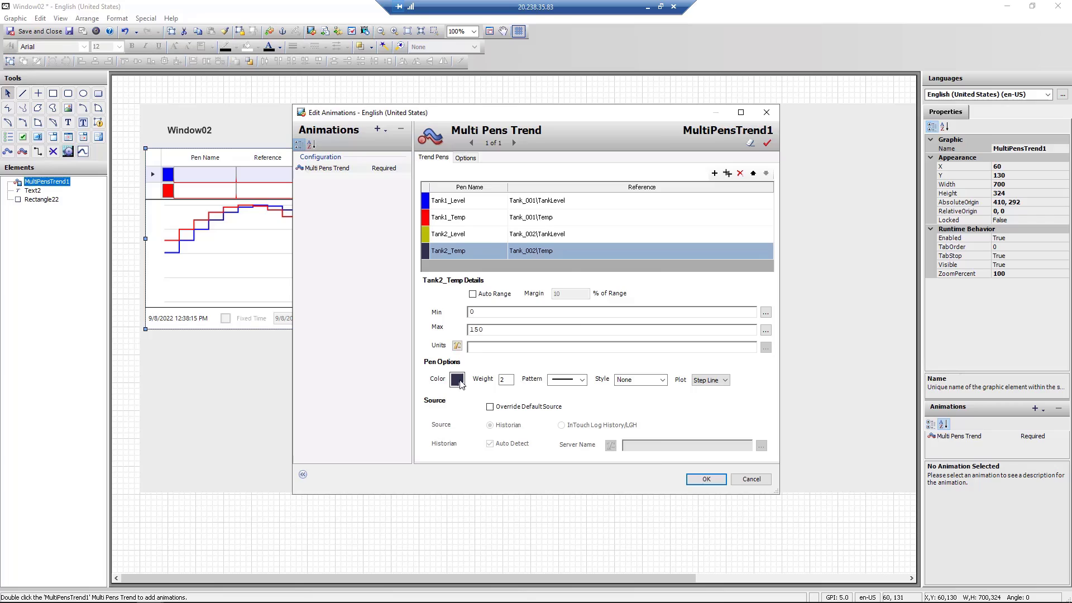
click(456, 380)
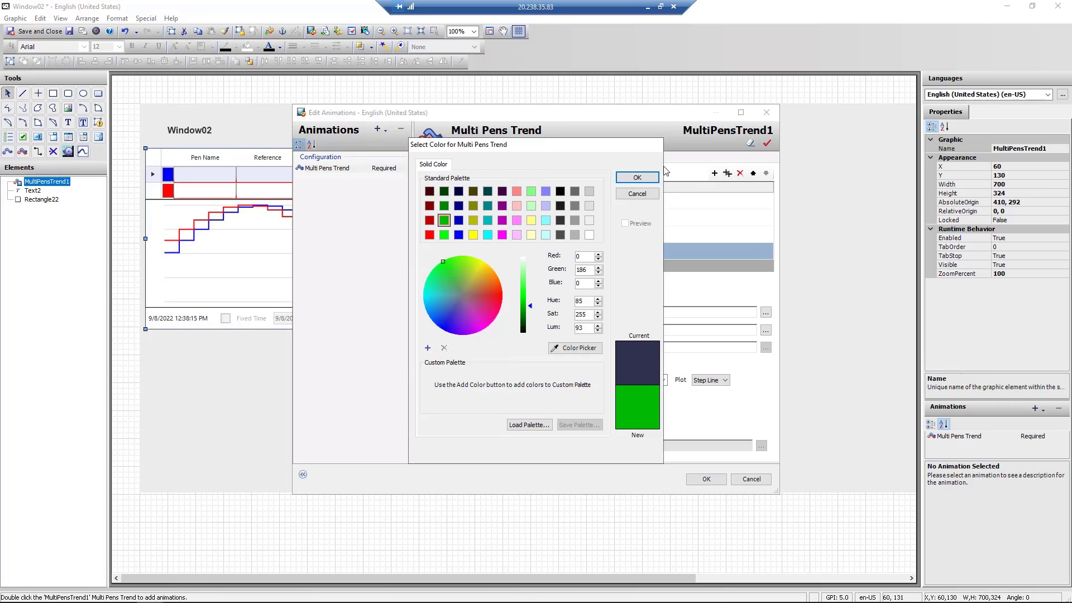
click(634, 177)
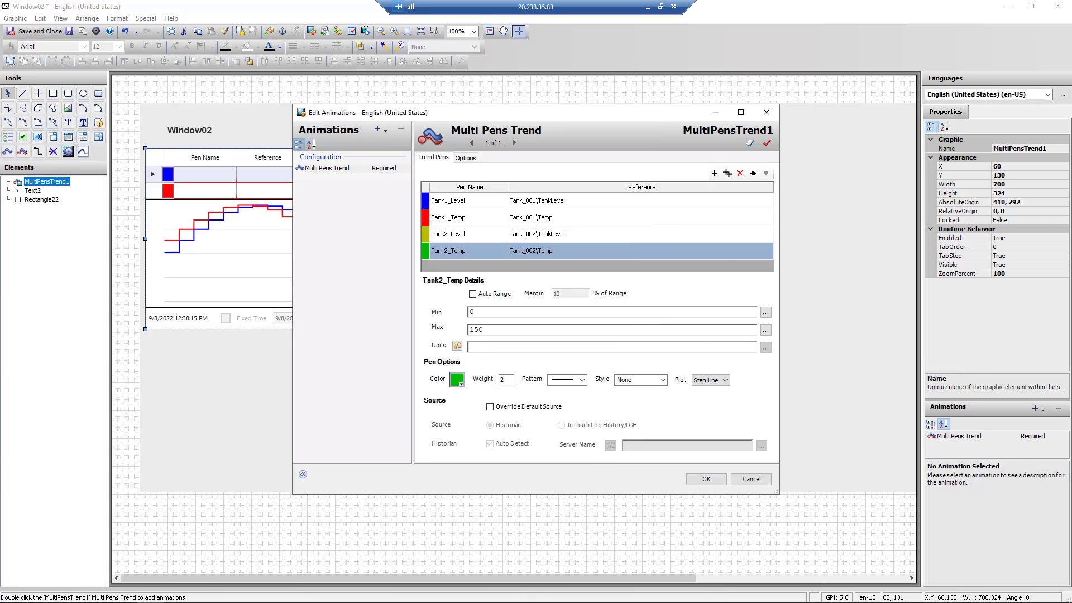
click(704, 479)
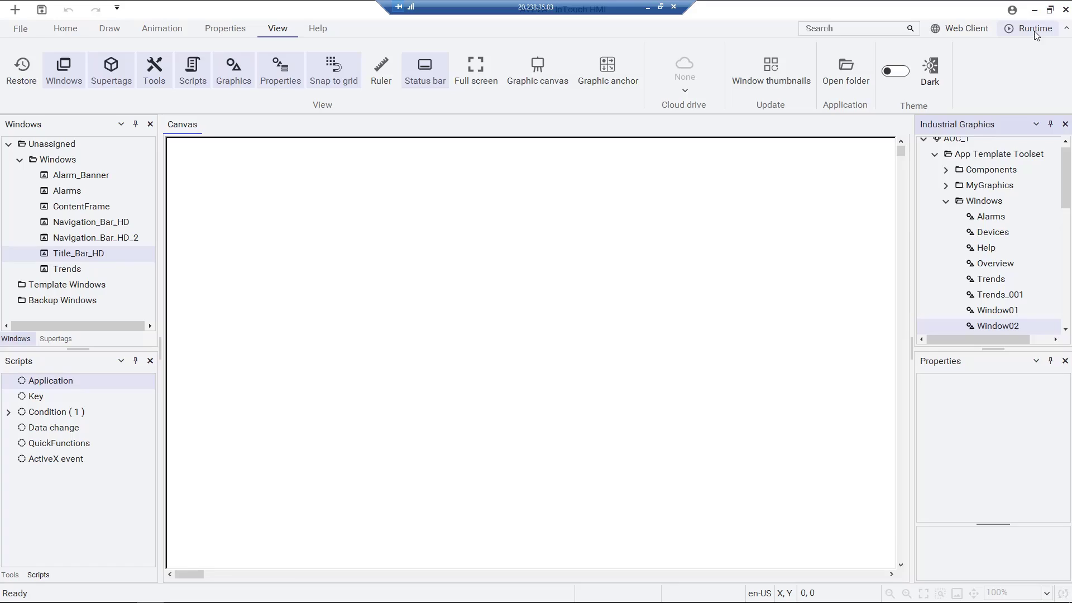
Step: Launch runtime and show the Window02 trend over a 1 Min span with Auto Range on
click(1033, 28)
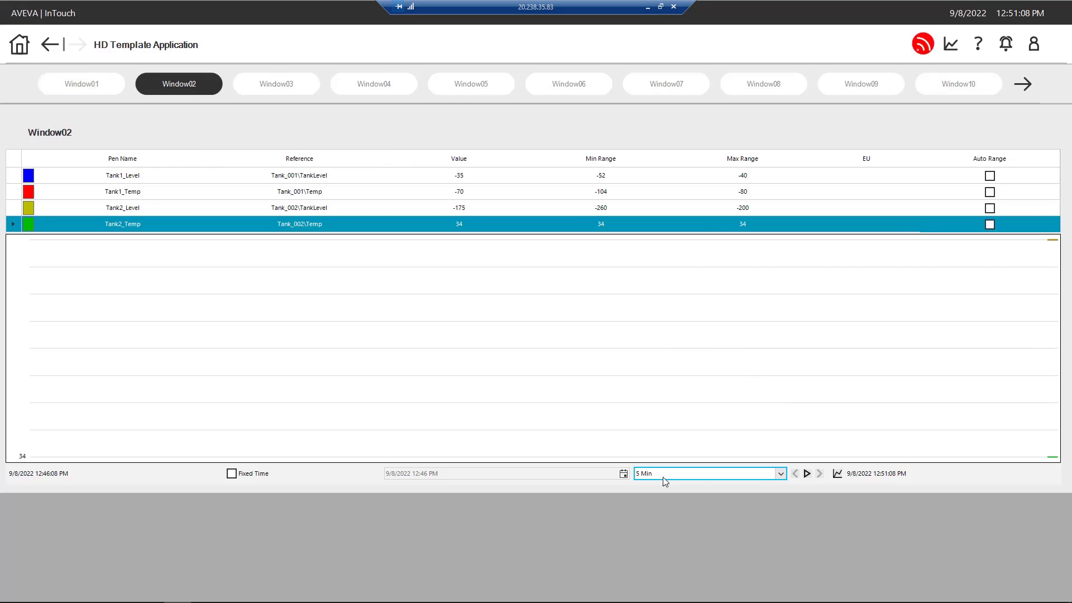
click(709, 474)
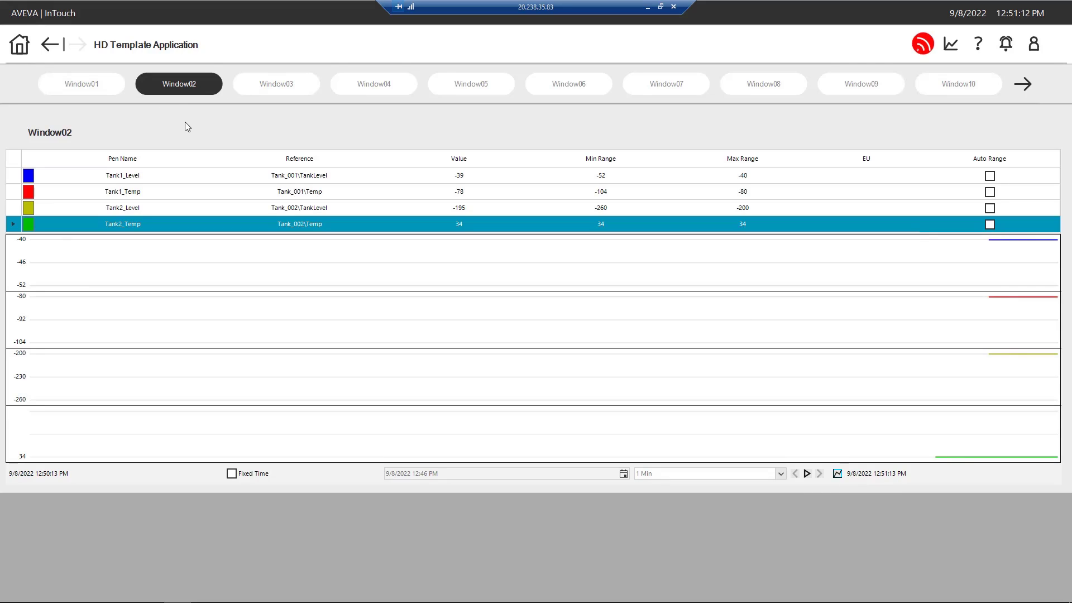
click(122, 175)
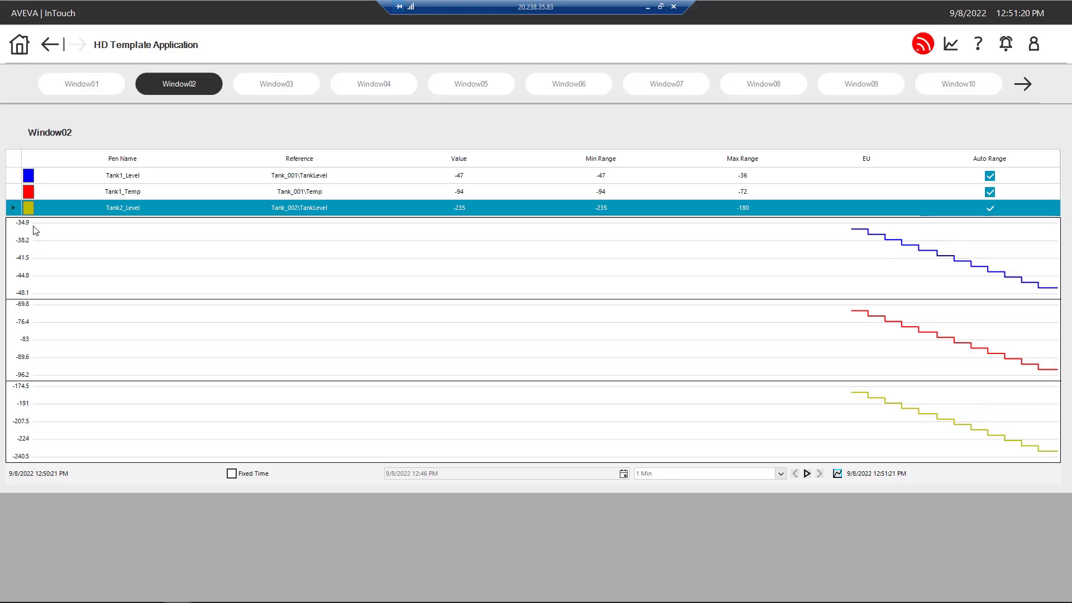
Step: Add a fifth empty pen row via the Tank2_Temp row's context menu
right_click(29, 208)
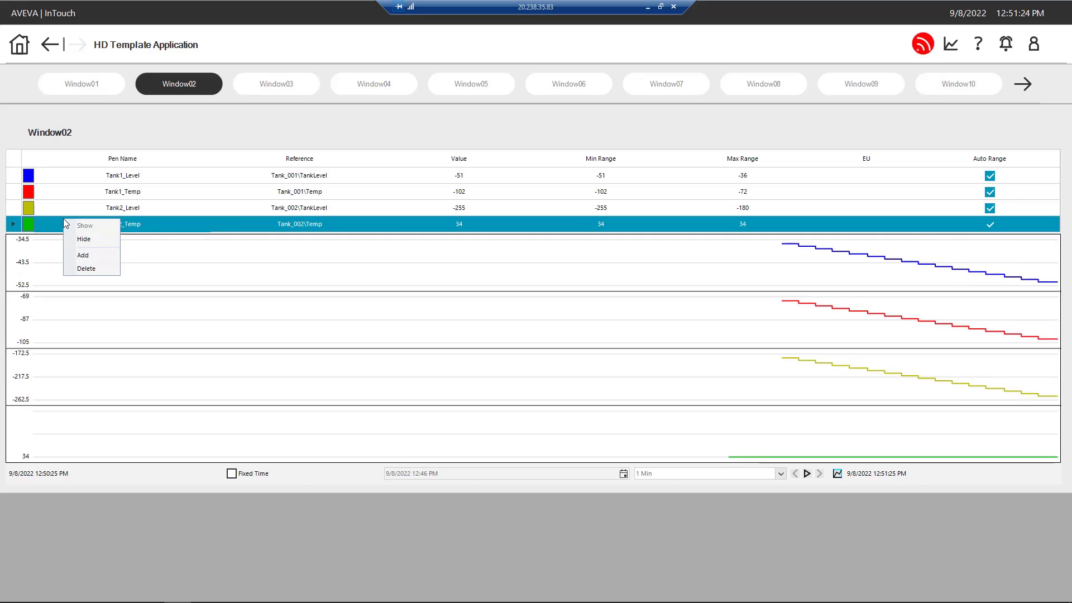
click(82, 255)
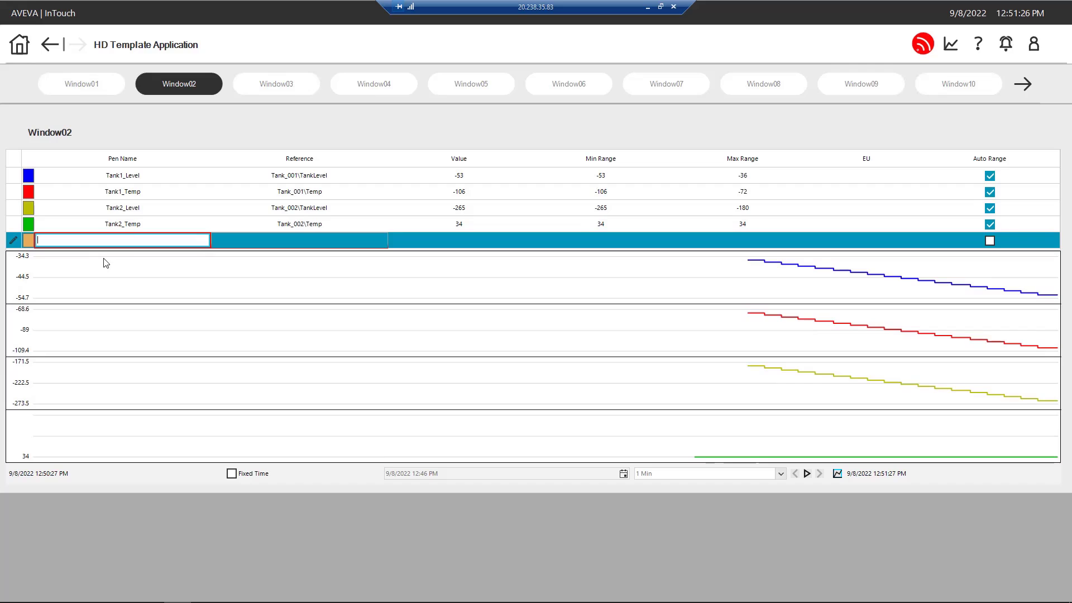
click(123, 191)
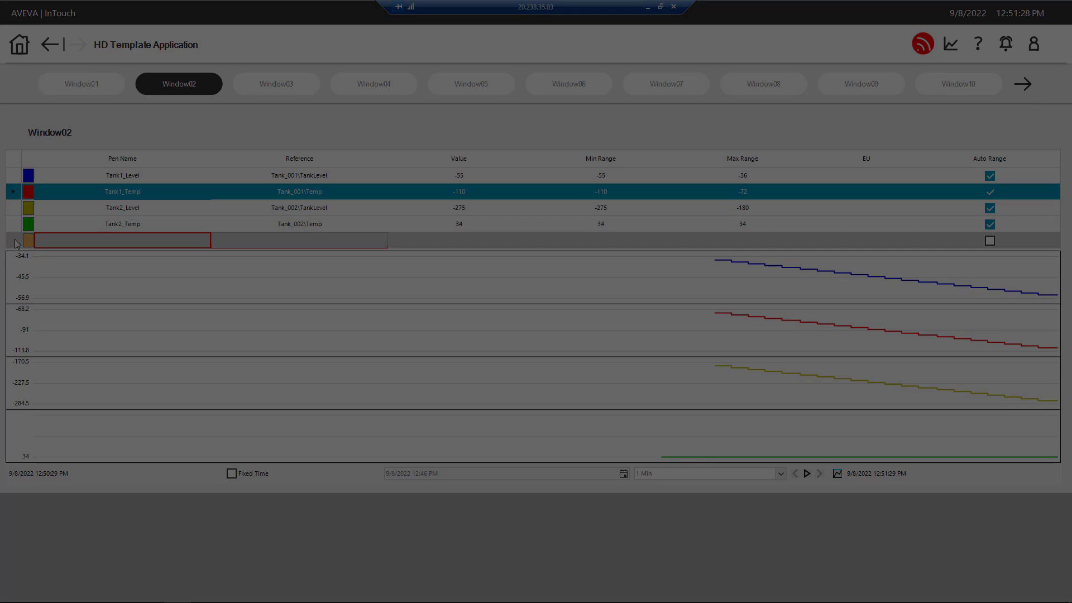